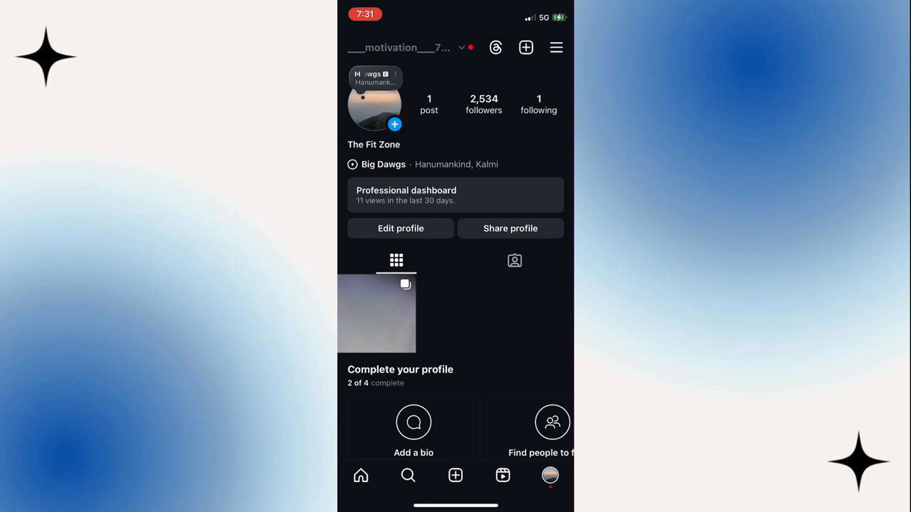
{"action": "left_click", "coordinate": [466, 49]}
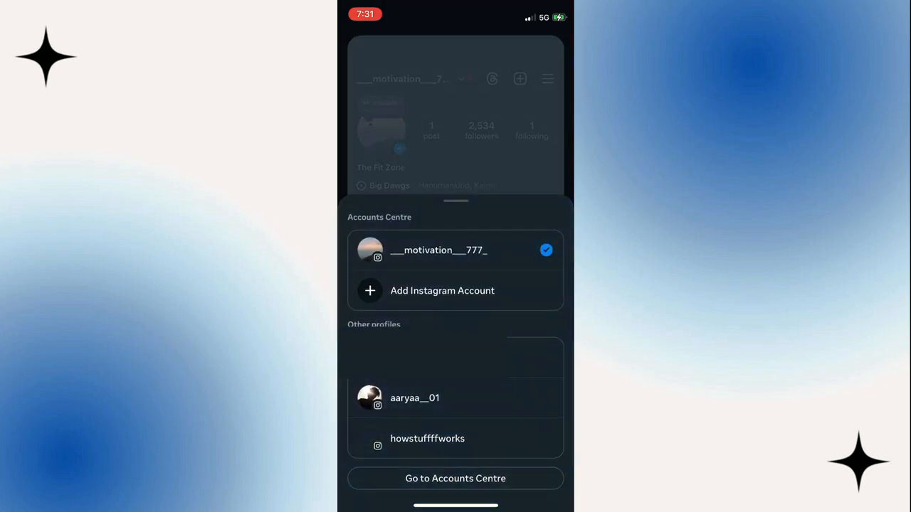
{"action": "left_click", "coordinate": [441, 290]}
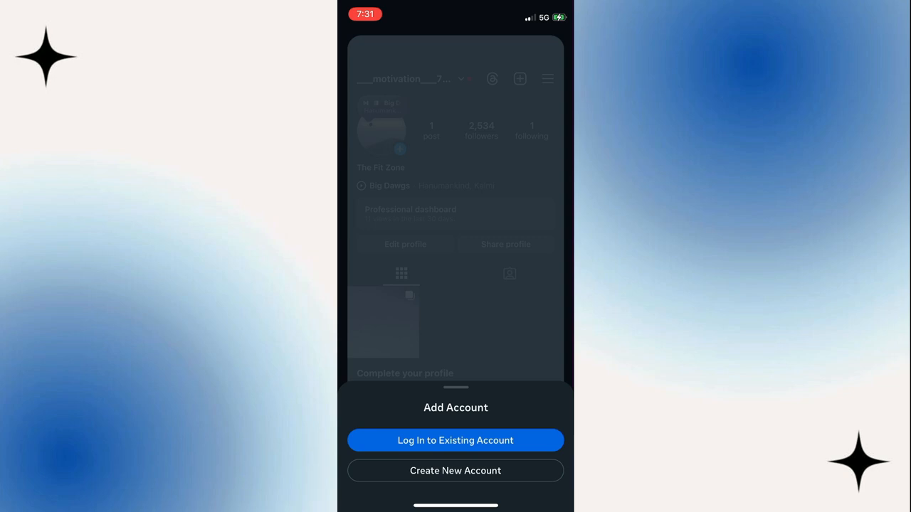
{"action": "left_click", "coordinate": [455, 440]}
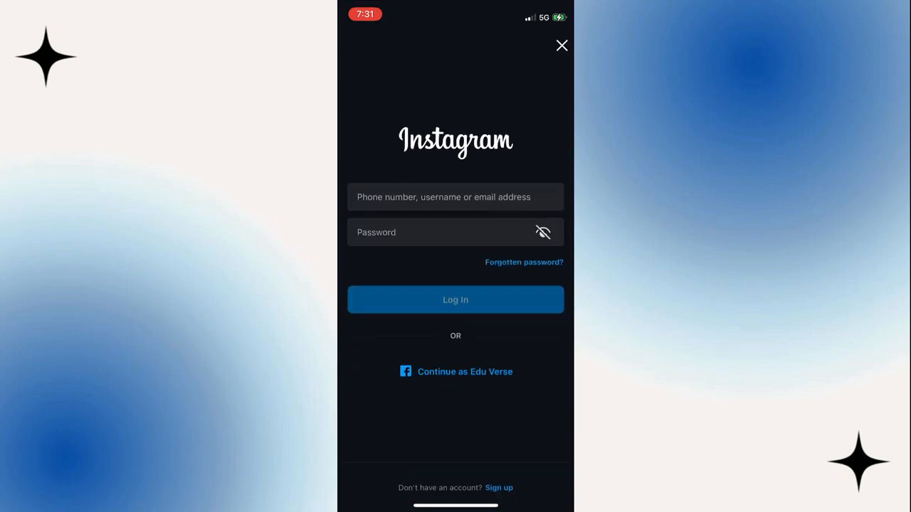
{"action": "left_click", "coordinate": [455, 298]}
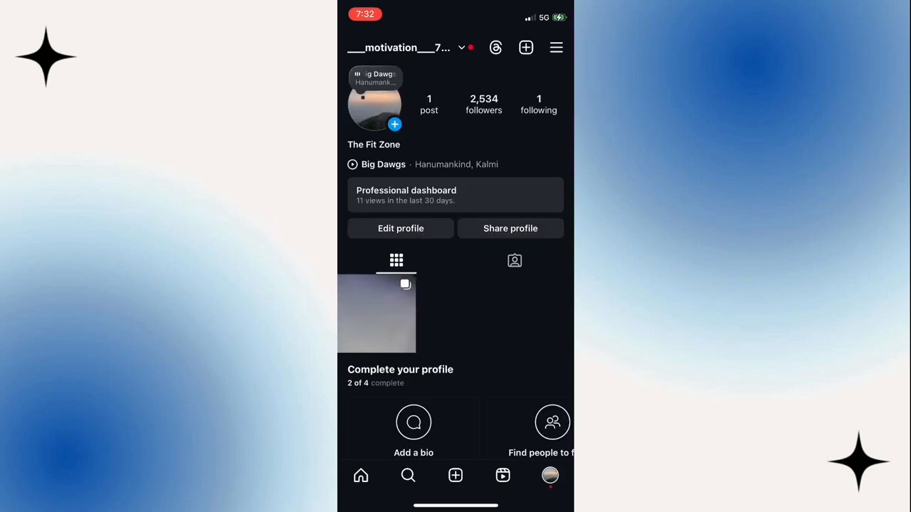